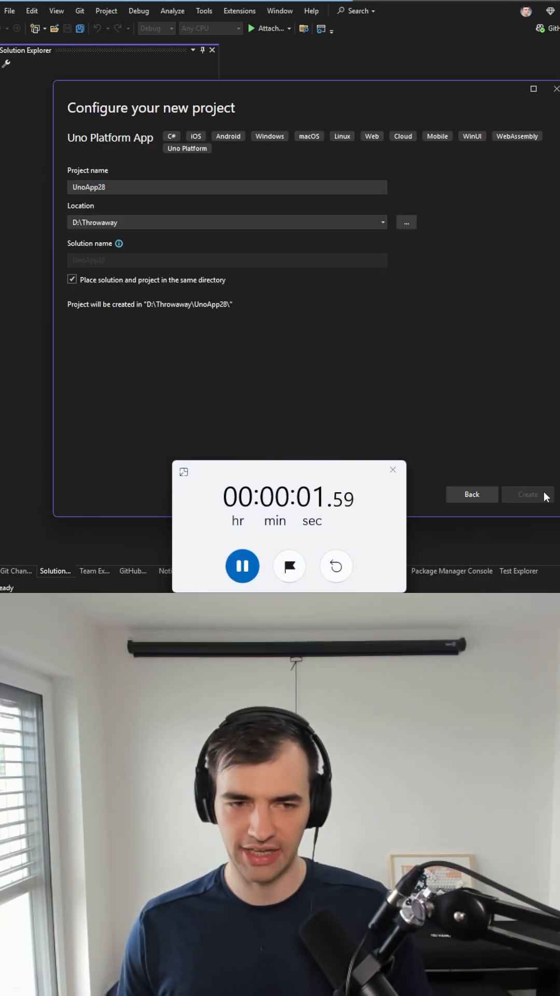
Create the UnoApp28 project in D:\Throwaway and choose Custom authentication in the Uno wizard
click(528, 495)
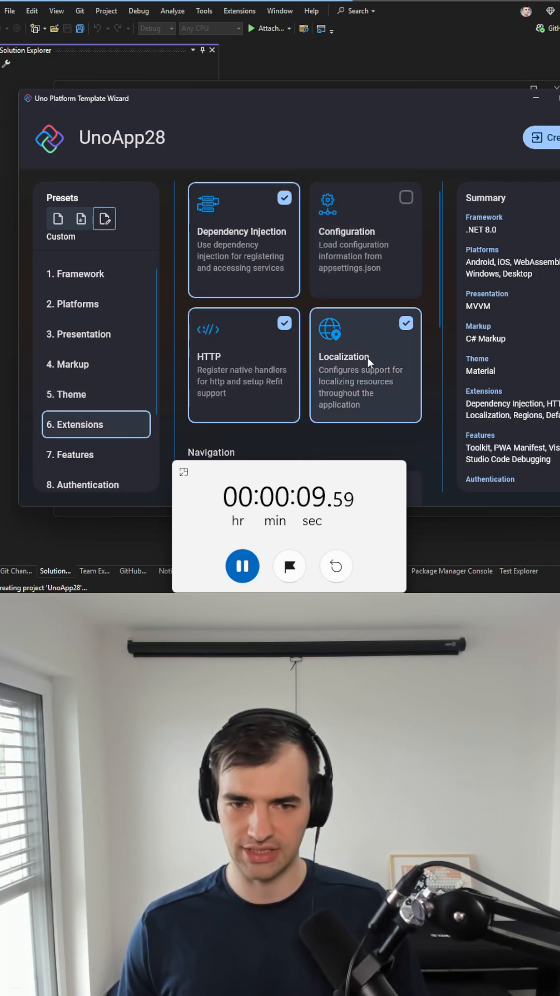
click(77, 455)
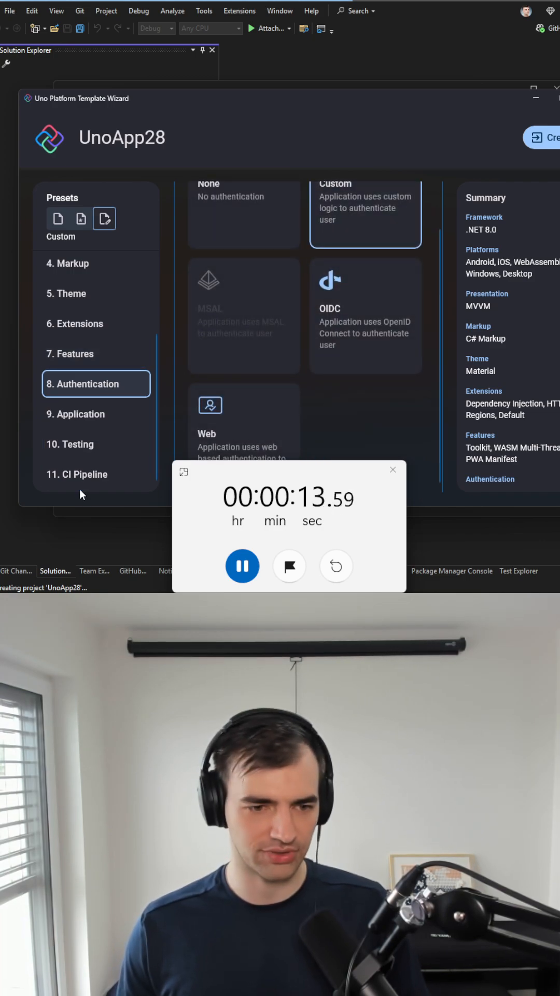
Generate the UnoApp28 solution with the chosen options and run it on Desktop
click(543, 137)
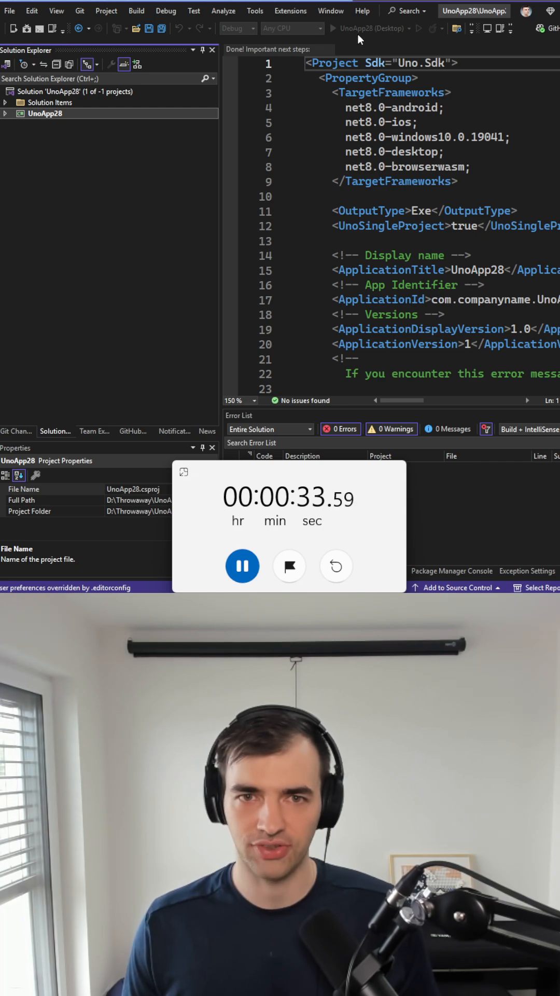
click(418, 28)
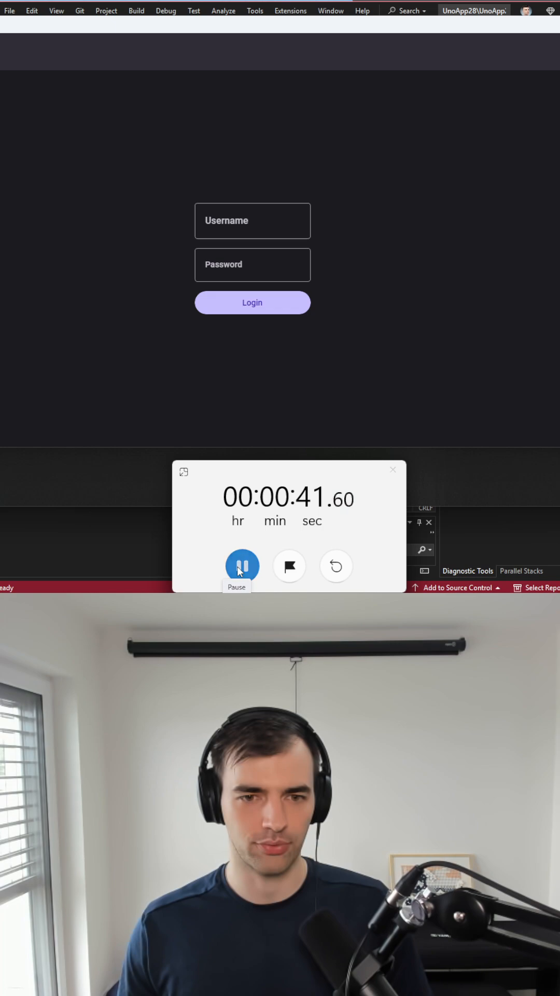
Log in to the running UnoApp28 and navigate to its empty second page
click(242, 566)
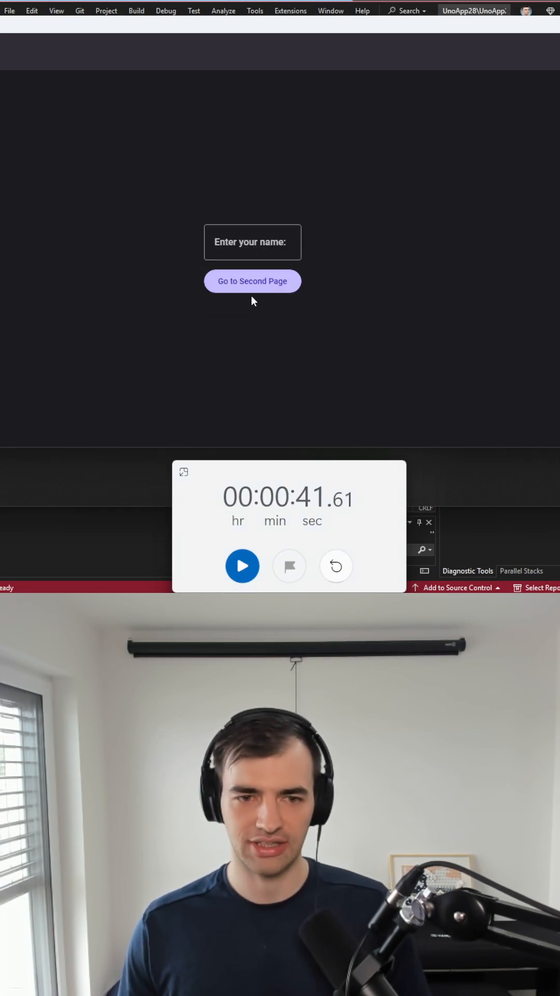
click(252, 281)
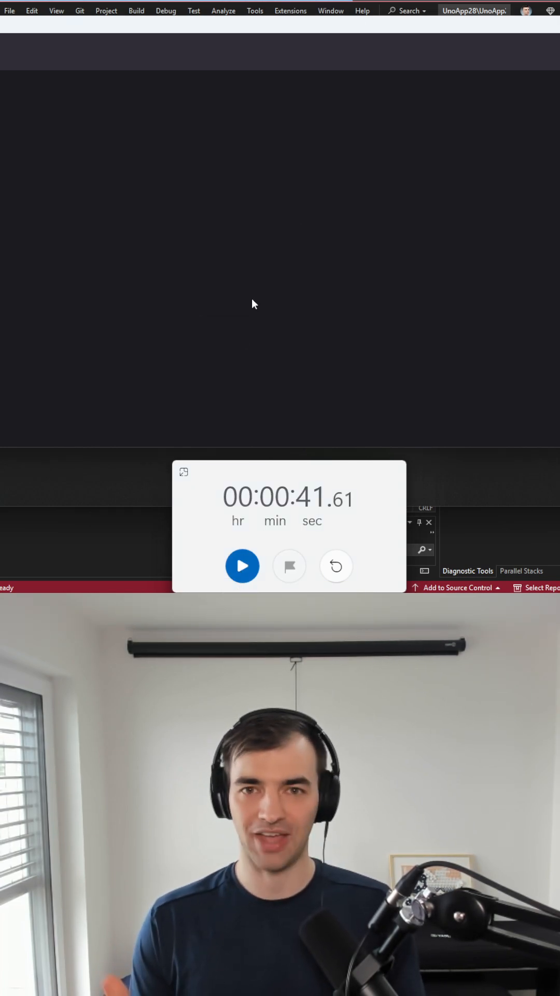